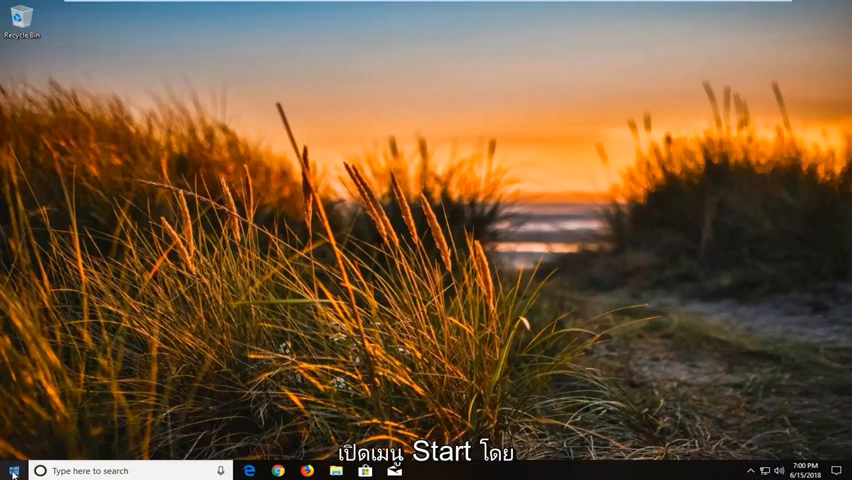
- Shift-restart from the Start menu to reach the recovery environment's Choose an option screen
click(12, 470)
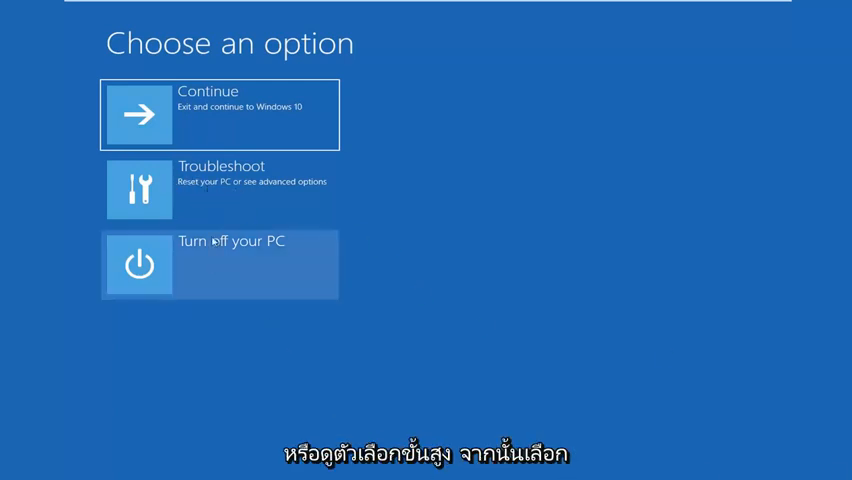
- Go through Troubleshoot to the Advanced options screen
click(219, 189)
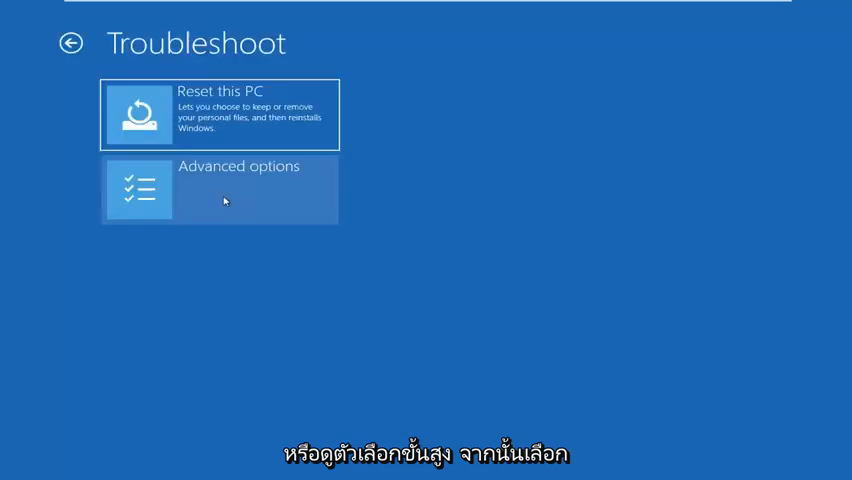
click(225, 189)
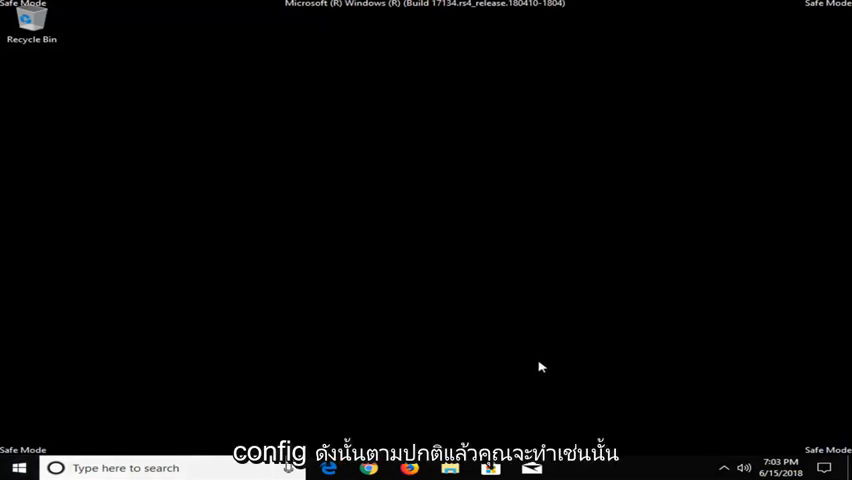
mouse_move(20, 464)
text(msconfig)
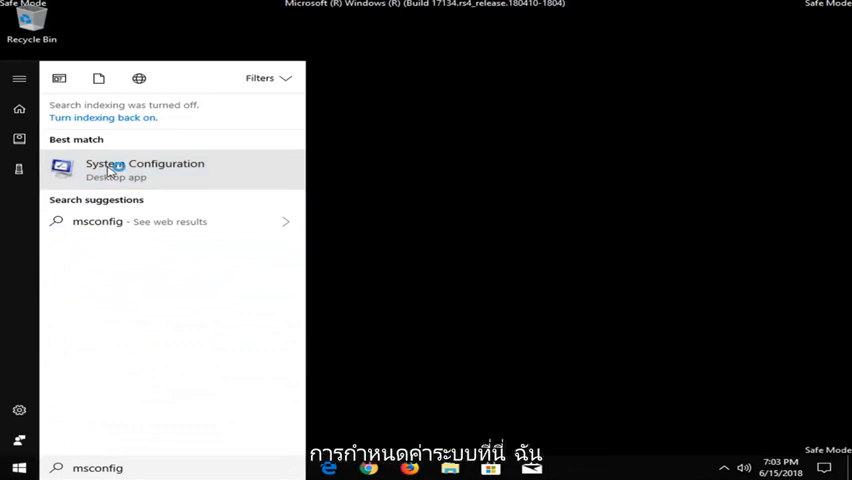
- Launch System Configuration from the msconfig search and show its Services tab
click(144, 169)
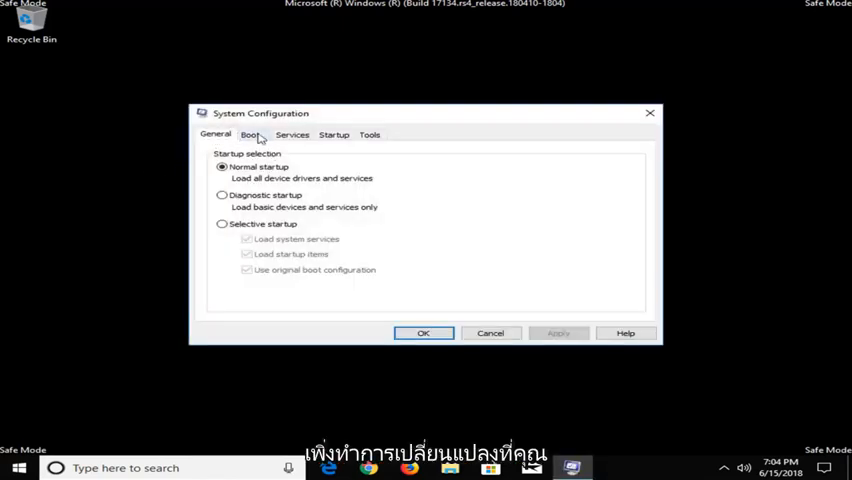
click(292, 134)
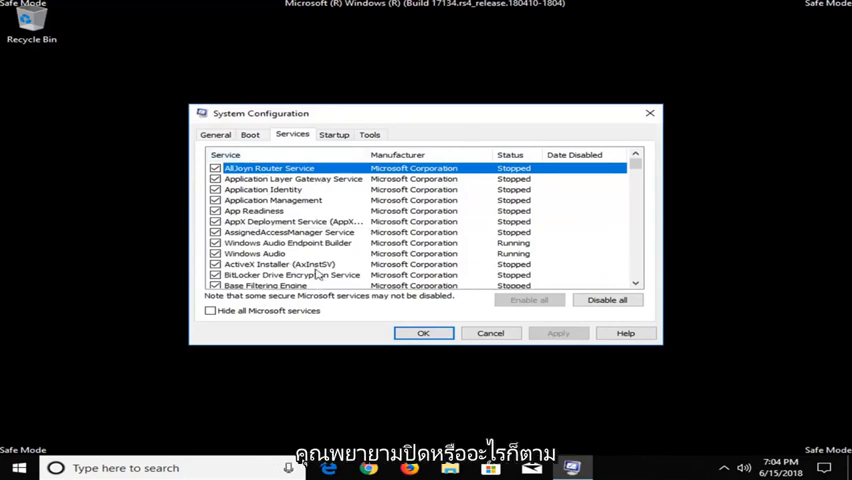
mouse_move(413, 243)
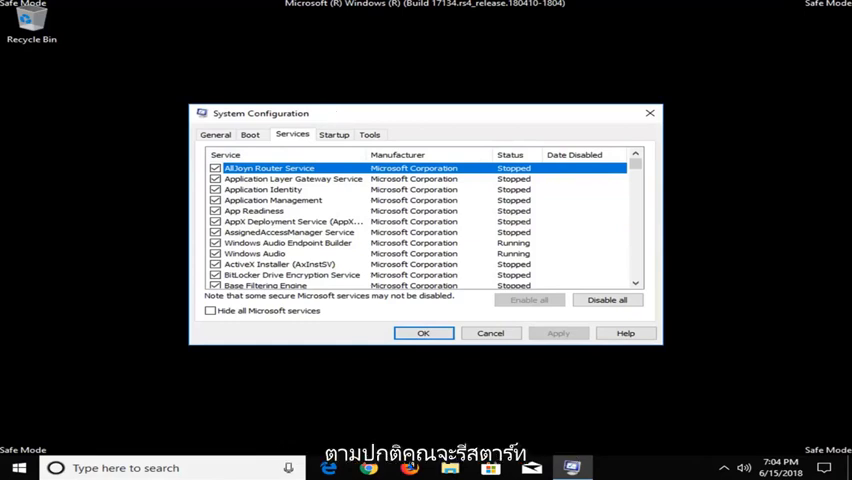
mouse_move(678, 140)
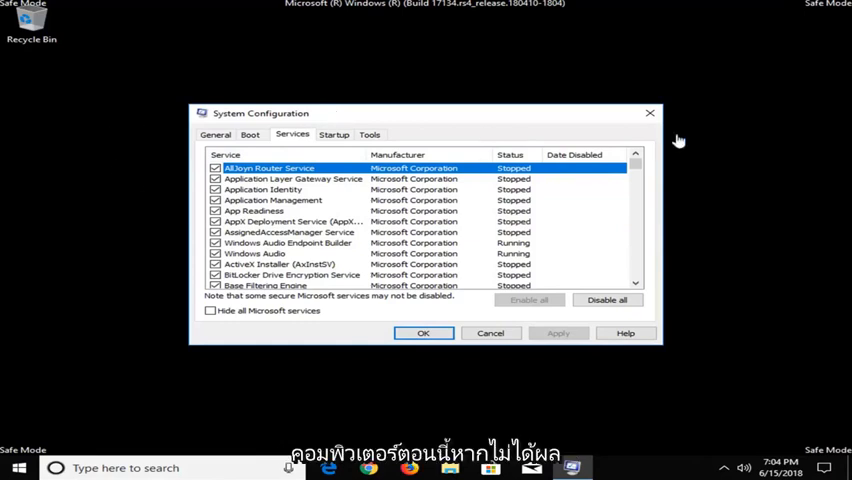
mouse_move(648, 112)
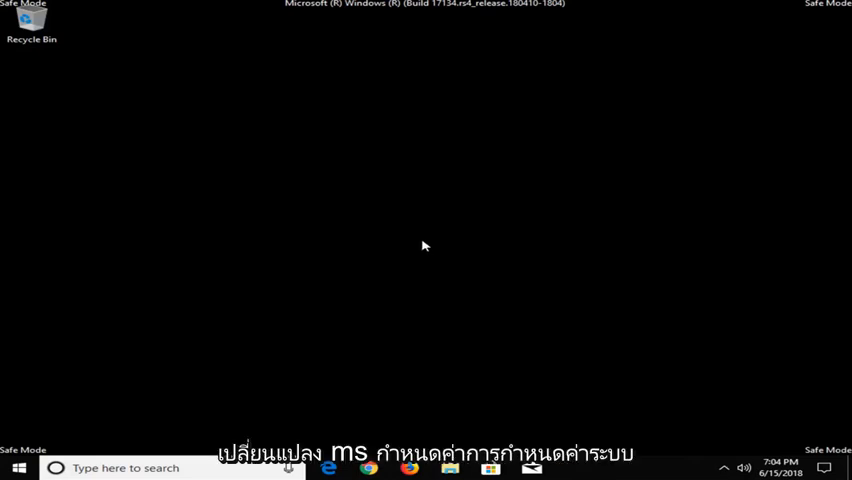
mouse_move(298, 215)
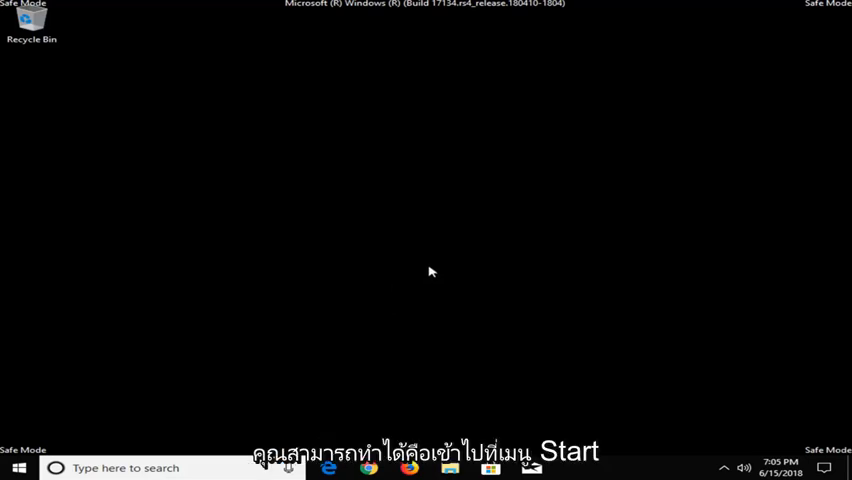
- Search Start for 'settings' and launch the Settings app
click(20, 466)
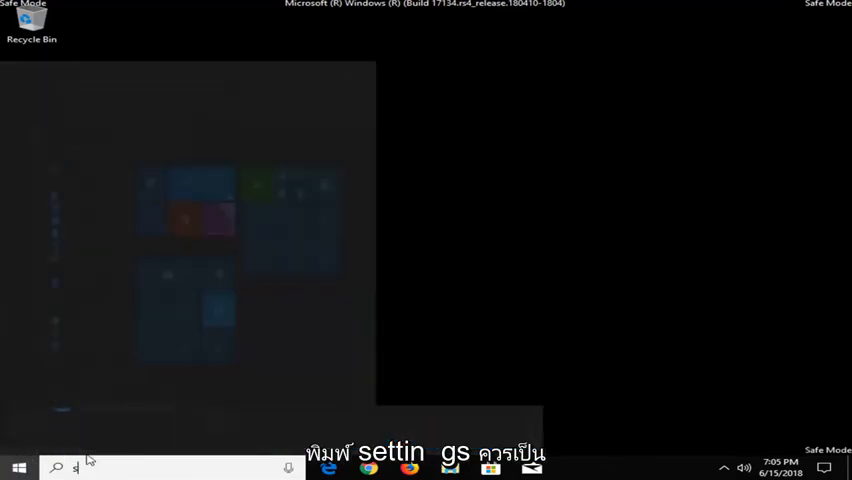
text(settings)
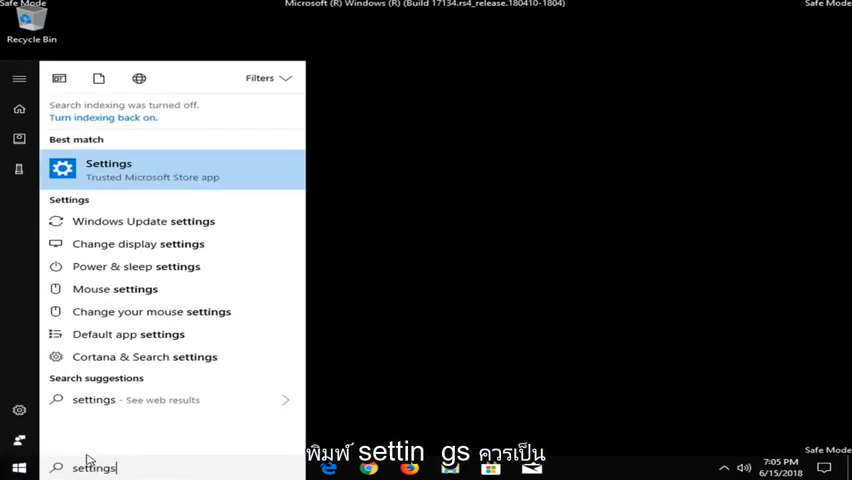
mouse_move(153, 170)
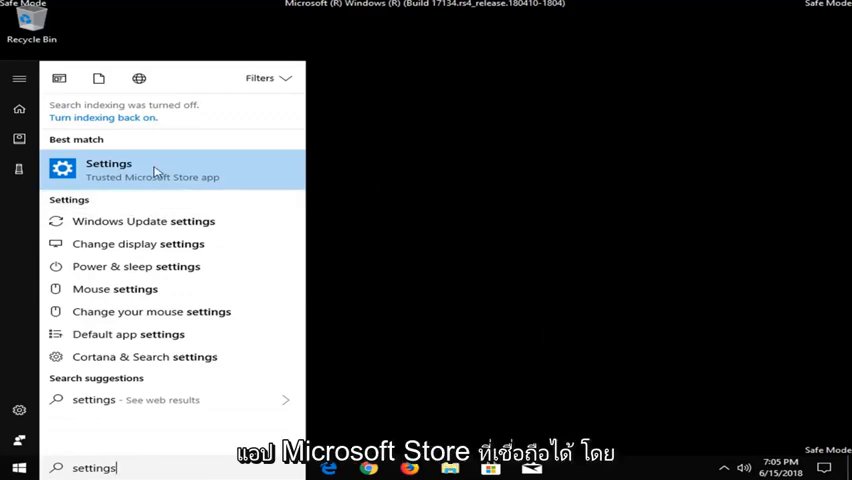
click(108, 168)
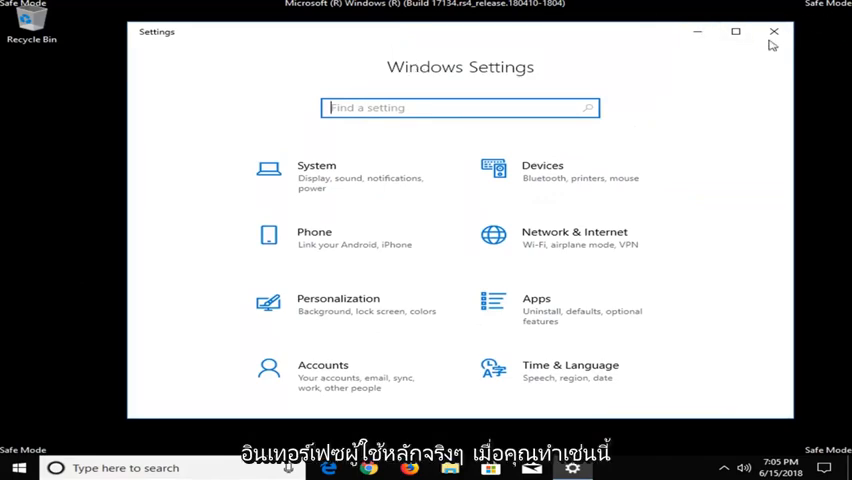
- Close Settings and search Start for 'acco' to find account options
click(770, 31)
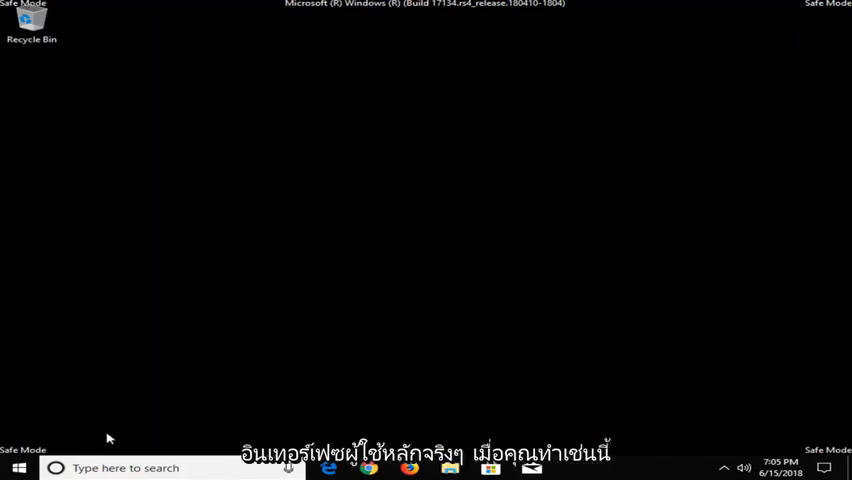
click(16, 467)
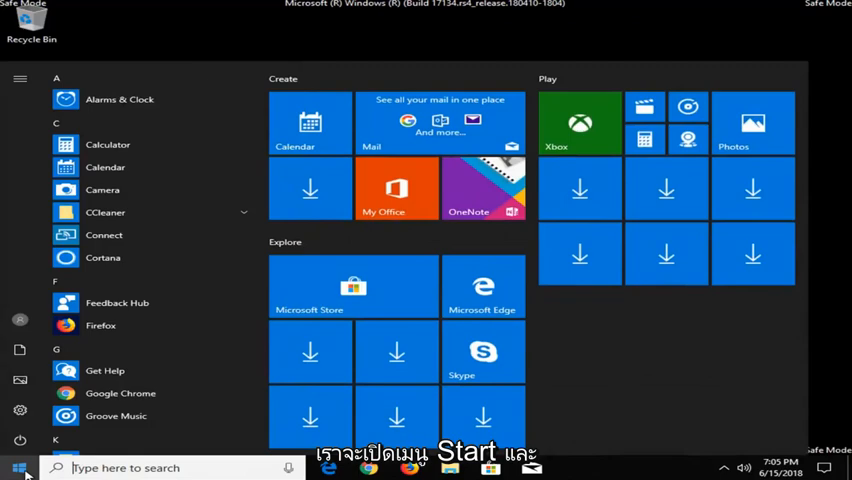
text(accounts)
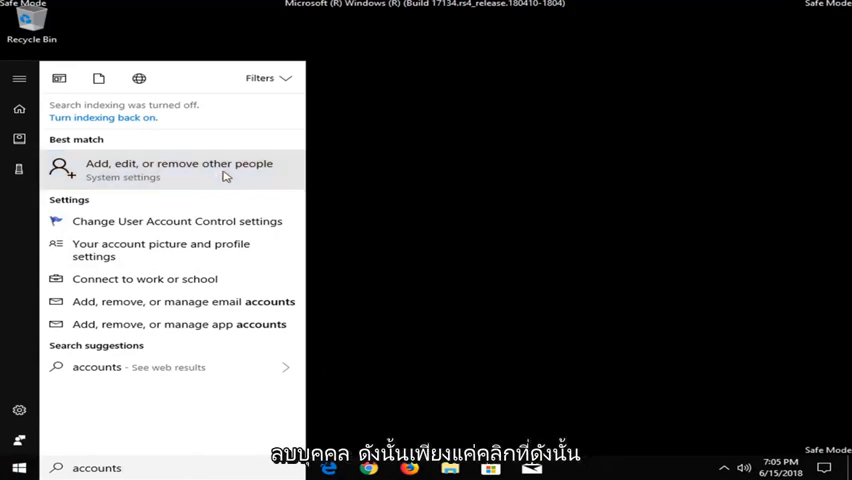
- Open 'Add, edit, or remove other people', browse Your info, then return to Other people
click(178, 163)
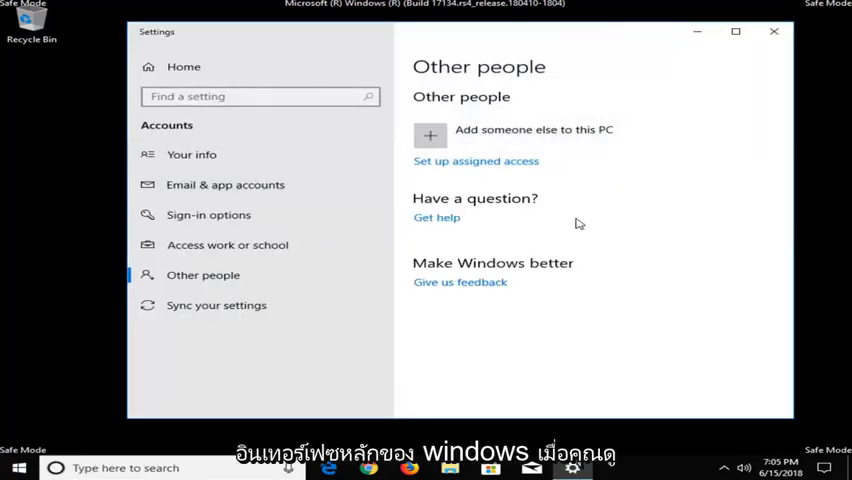
mouse_move(489, 144)
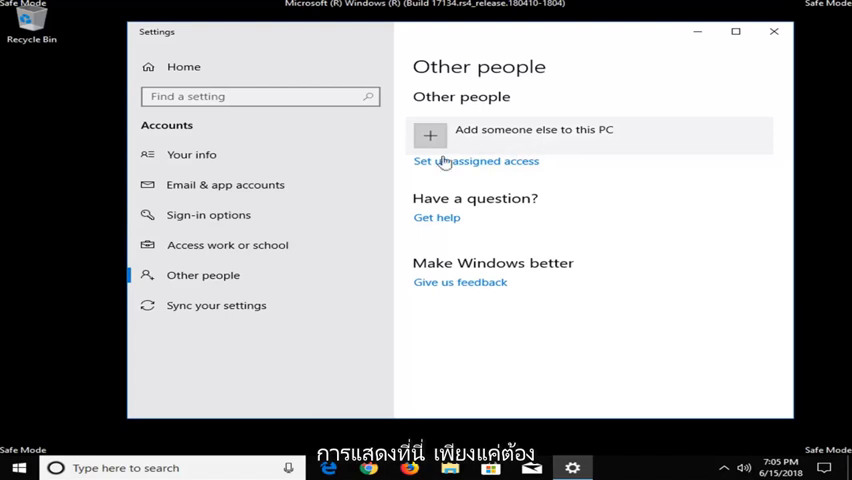
mouse_move(484, 248)
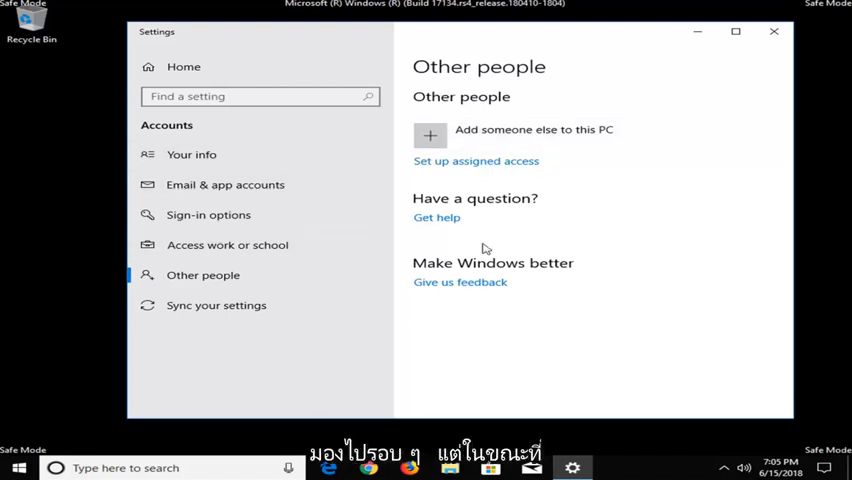
mouse_move(489, 215)
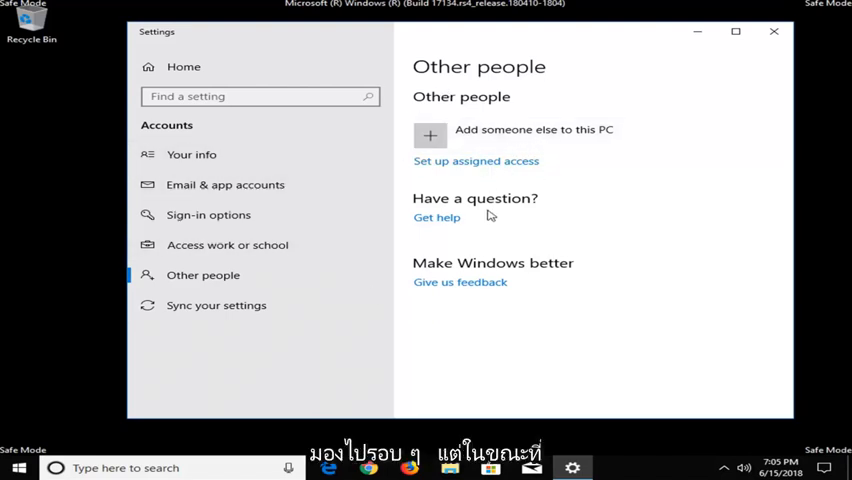
mouse_move(484, 148)
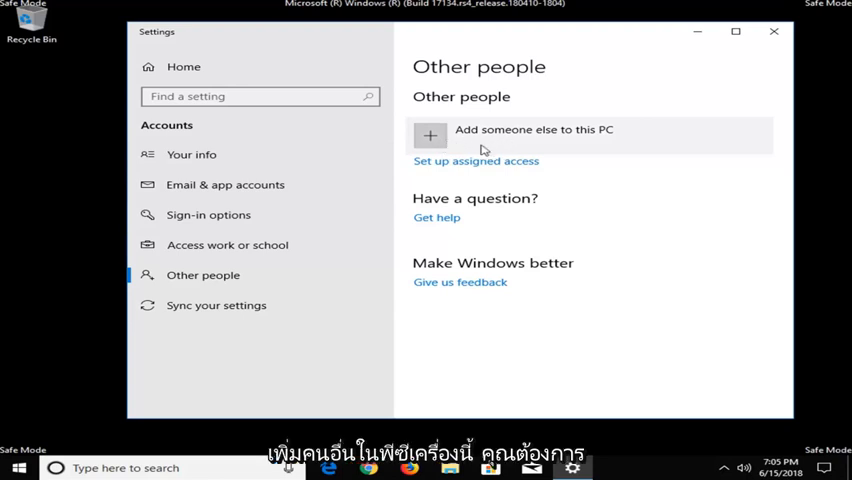
mouse_move(513, 146)
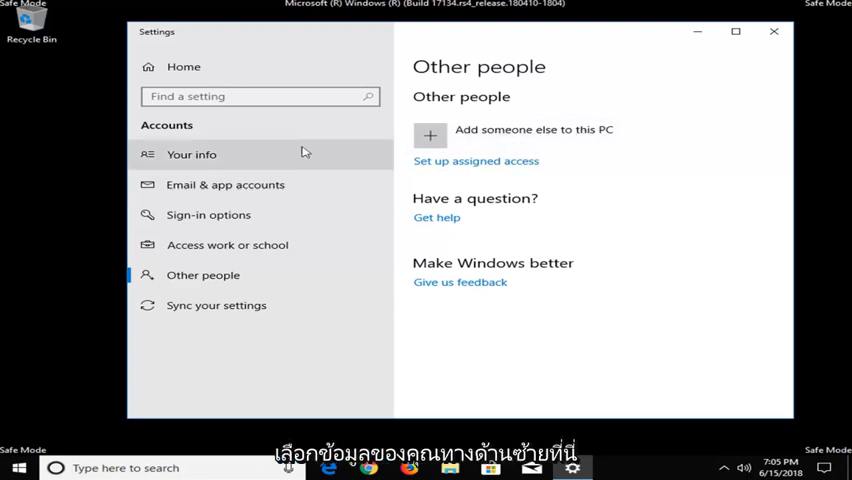
click(191, 154)
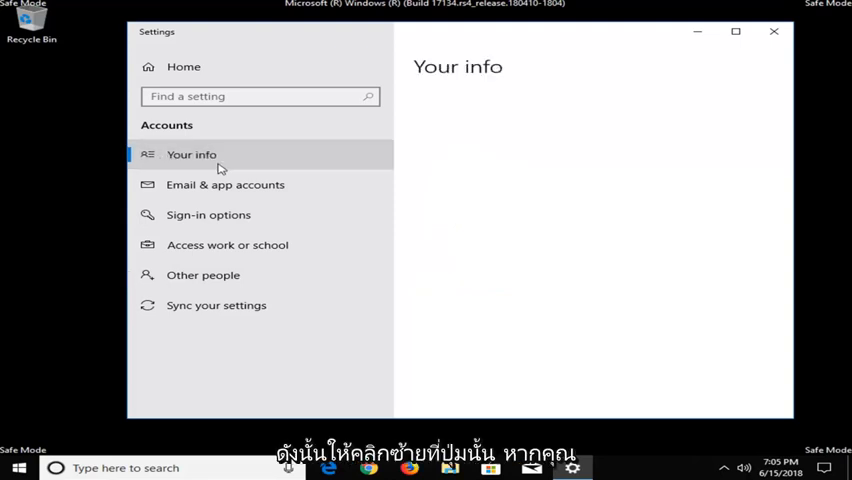
click(191, 154)
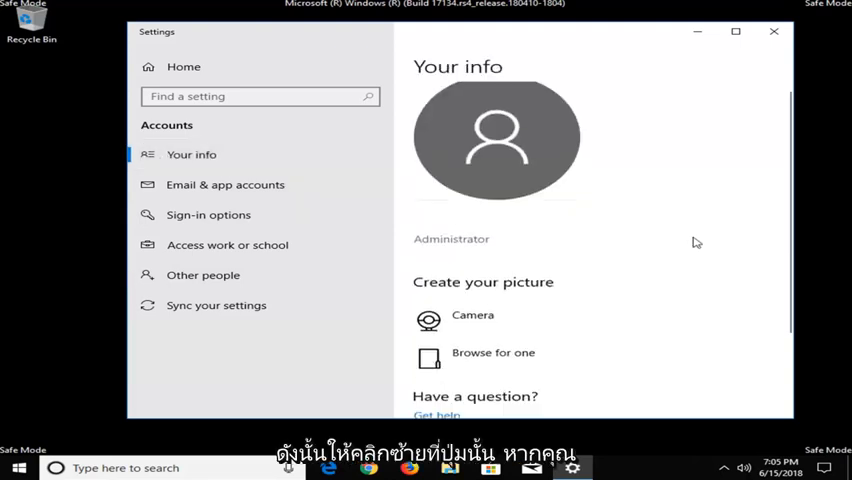
scroll(down, 3)
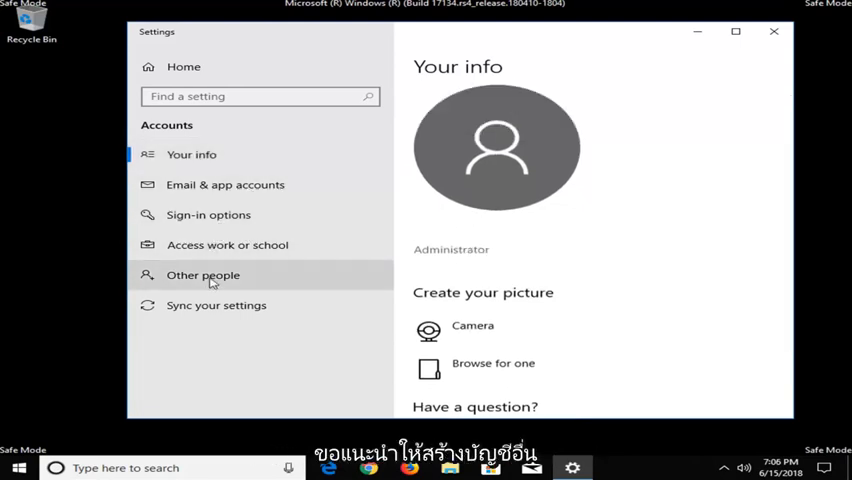
click(203, 275)
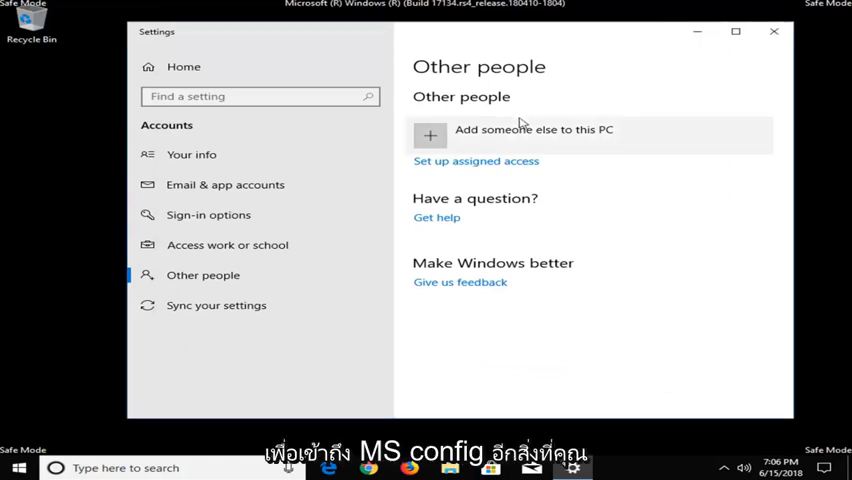
- Search 'msconfig' and run System Configuration as administrator
click(20, 464)
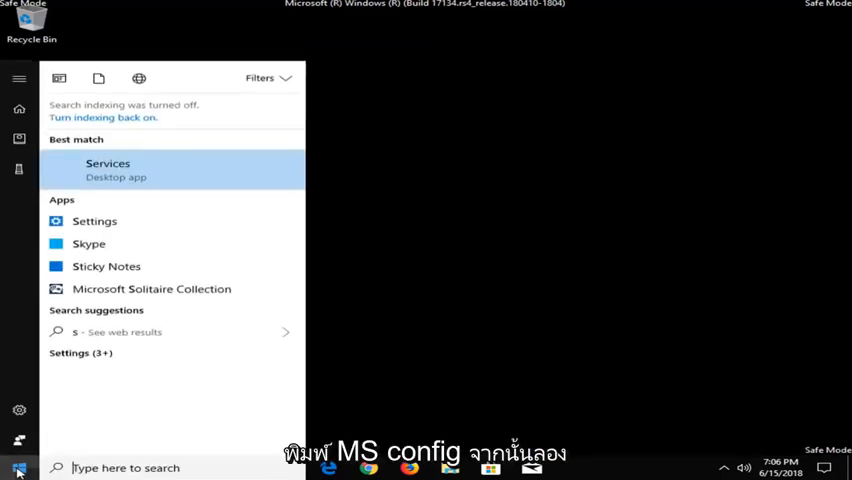
text(msconfig)
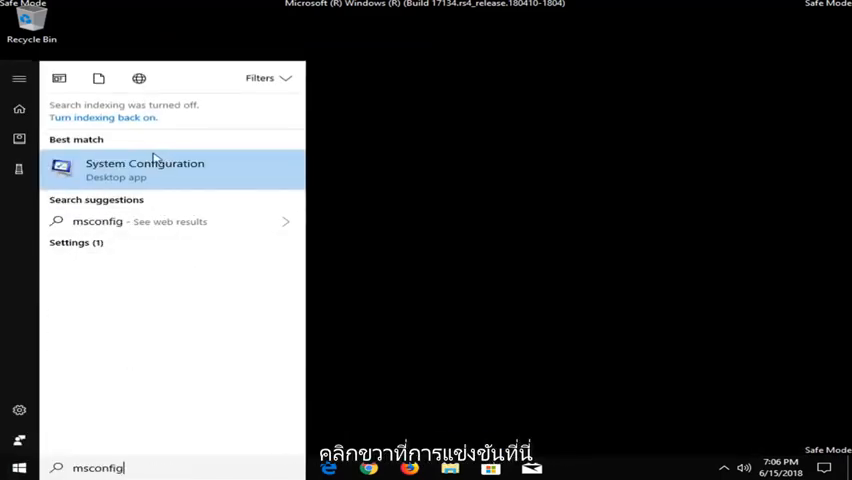
right_click(144, 168)
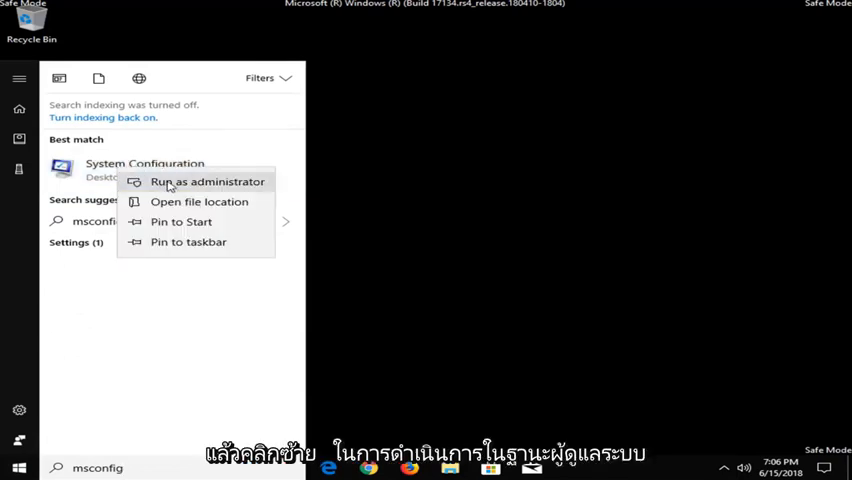
click(207, 181)
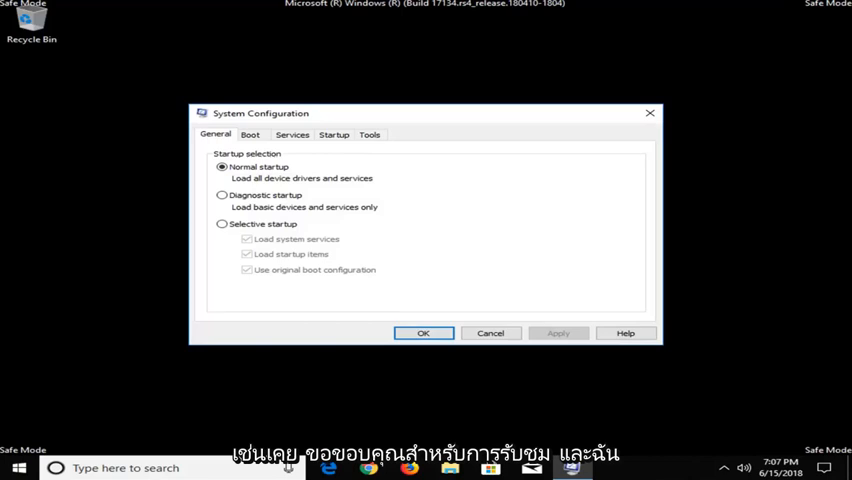
mouse_move(498, 418)
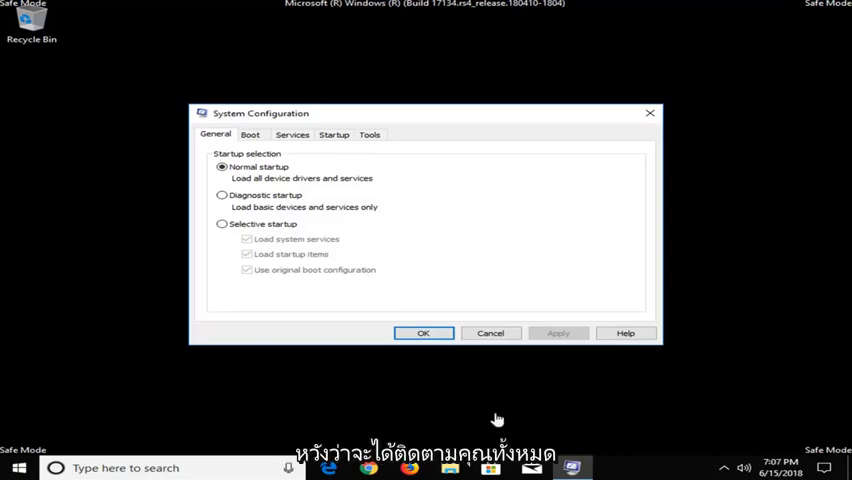